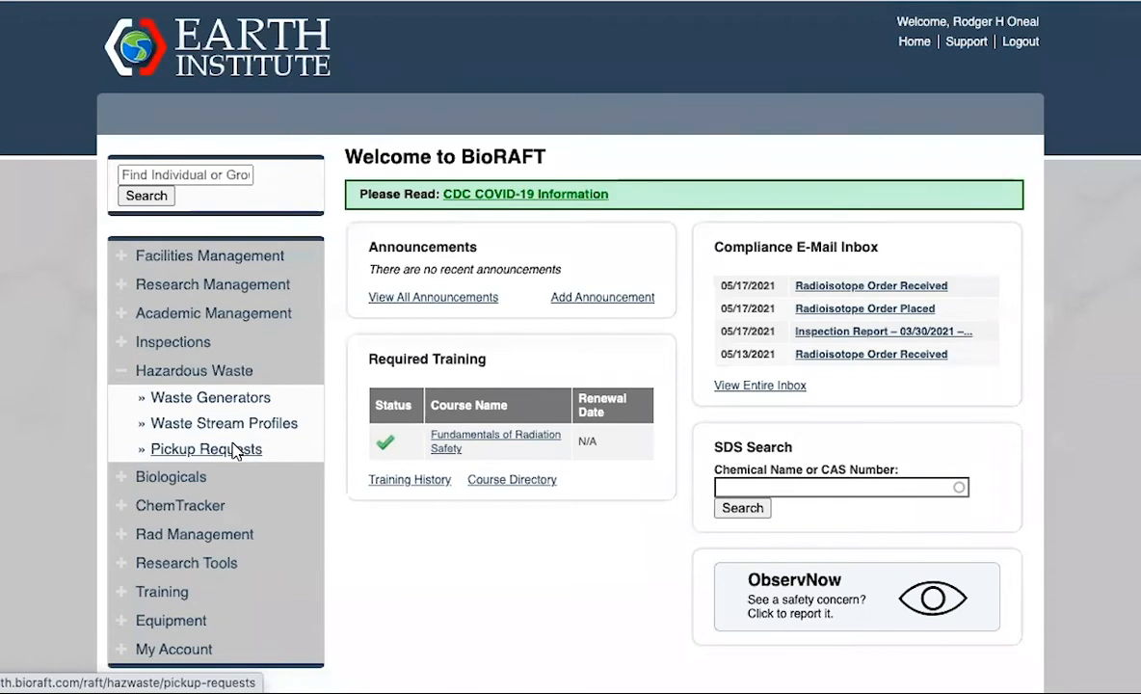
Step: Show the Hazardous Waste Pickup Requests list with its six open requests
{"action": "left_click", "coordinate": [204, 449]}
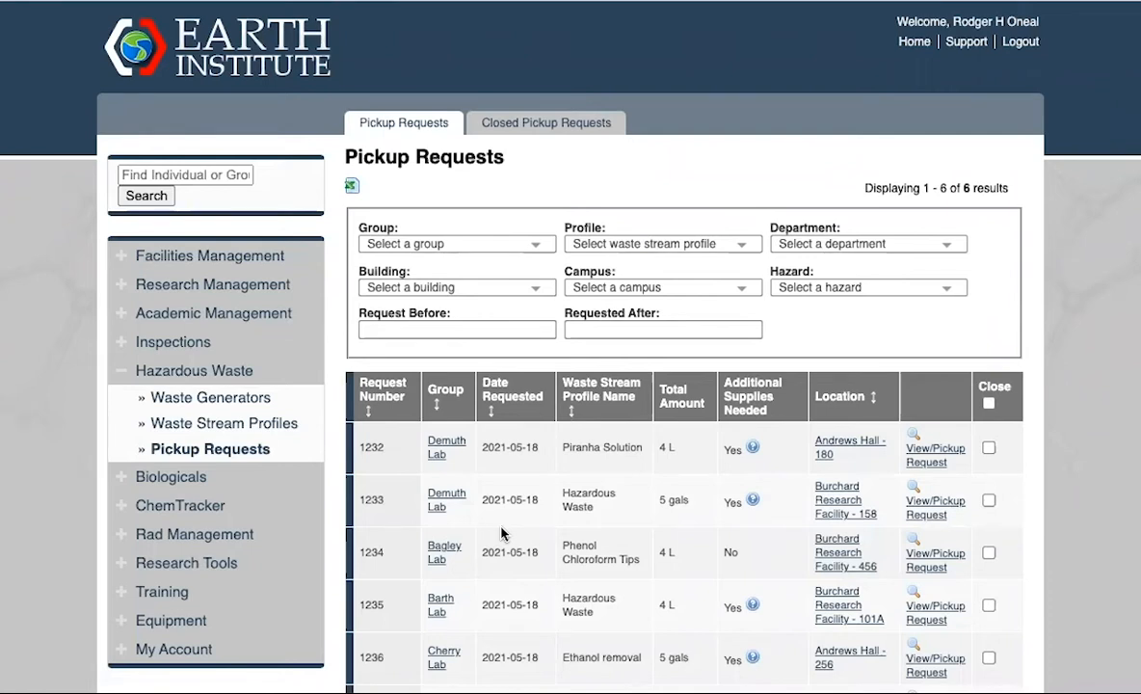
{"action": "scroll", "scroll_direction": "down", "scroll_amount": 3}
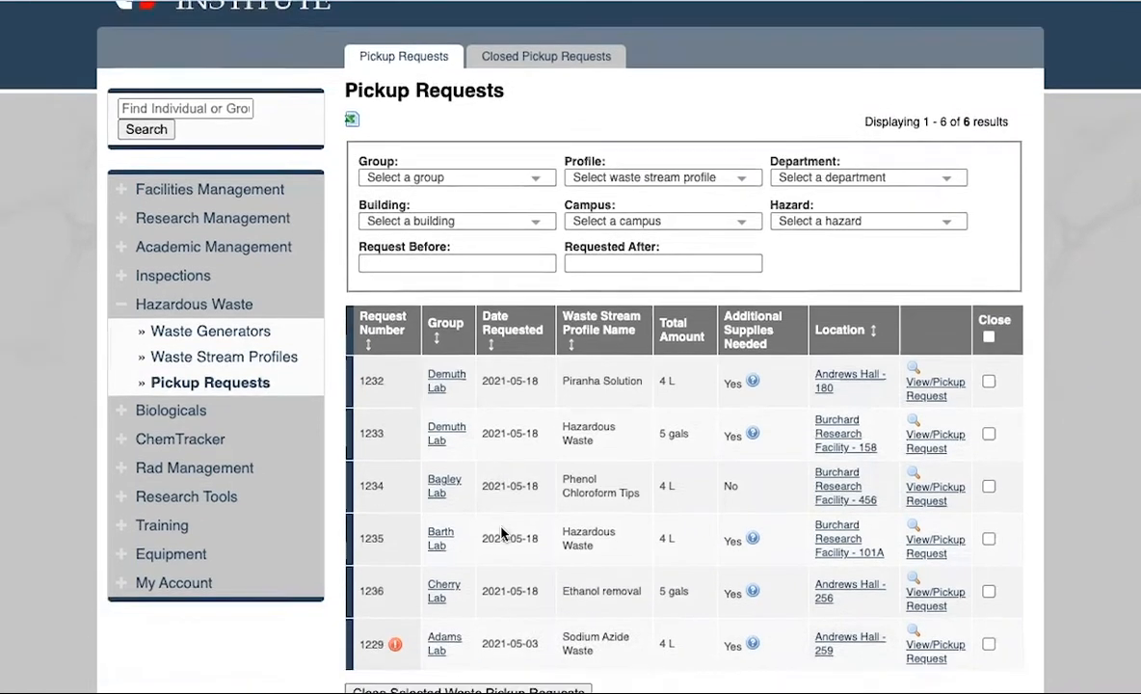
{"action": "scroll", "scroll_direction": "down", "scroll_amount": 3}
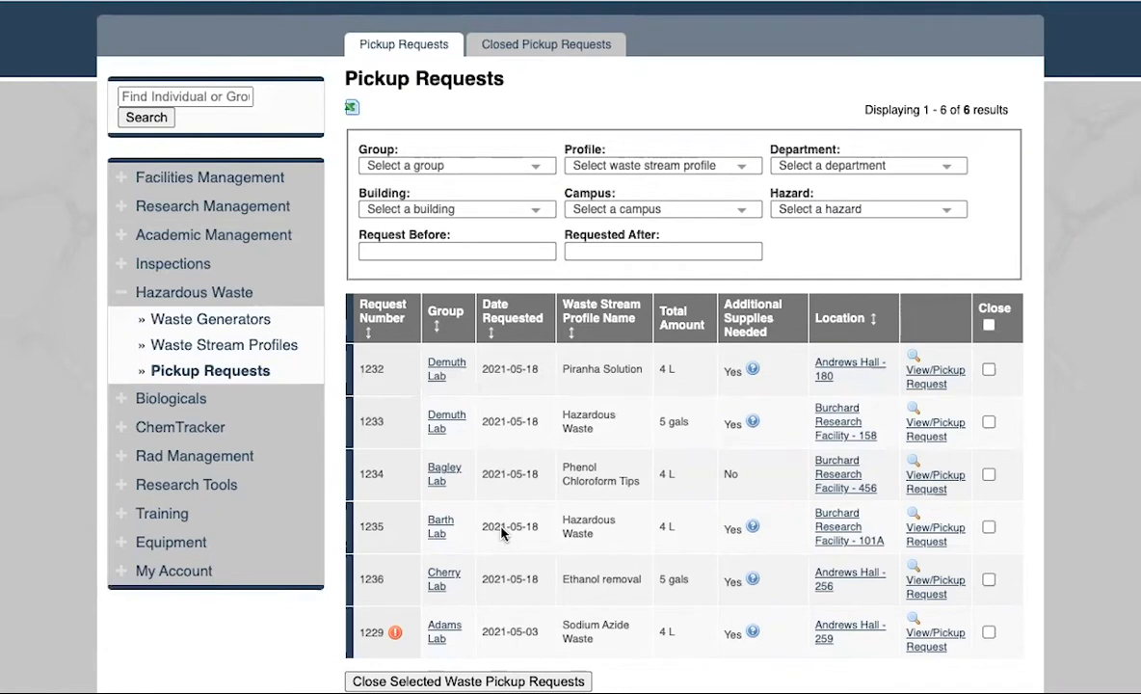
{"action": "left_click", "coordinate": [921, 363]}
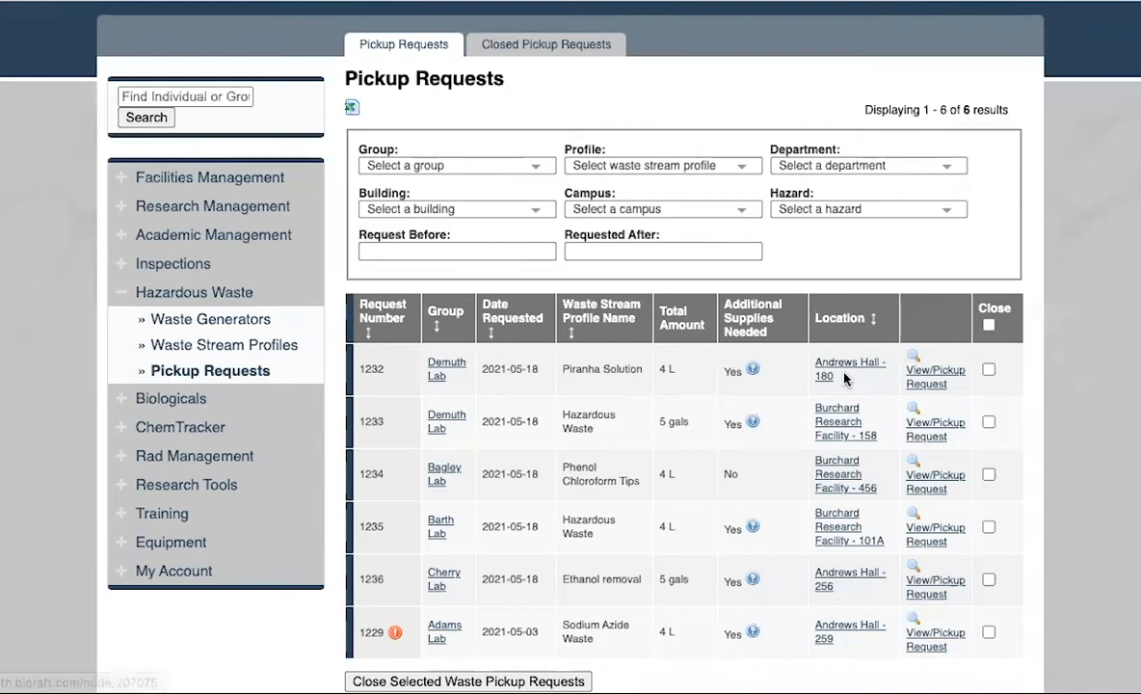
{"action": "mouse_move", "coordinate": [529, 223]}
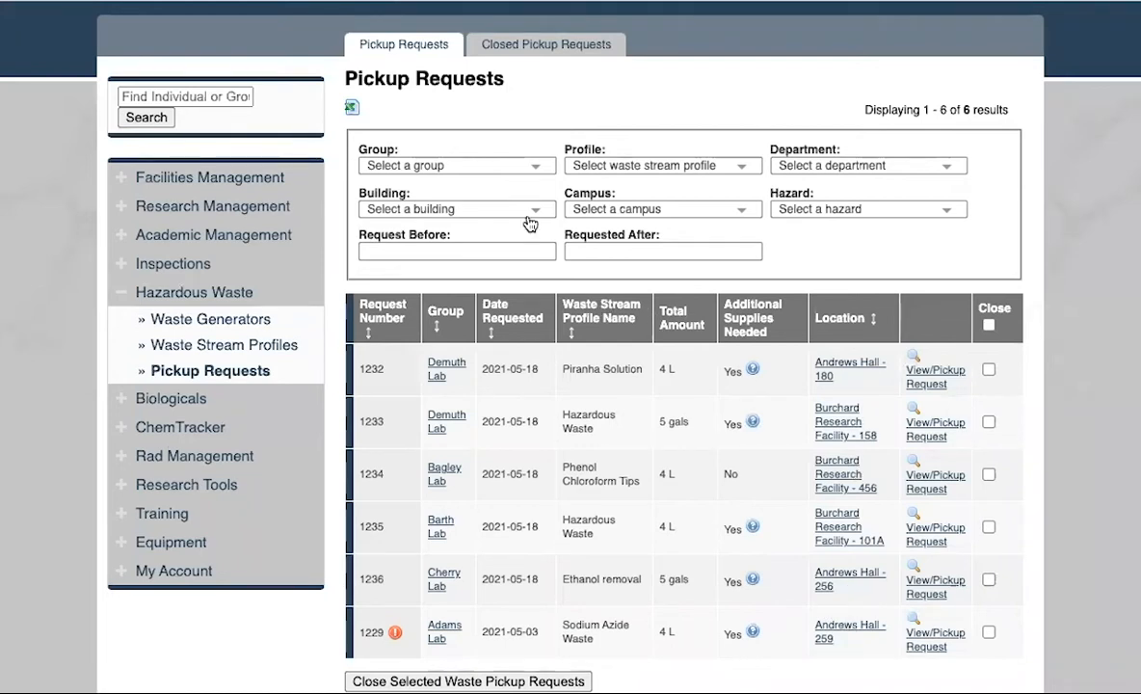
Step: Filter the pickup requests by the Andrews Hall building, leaving three requests
{"action": "left_click", "coordinate": [457, 208]}
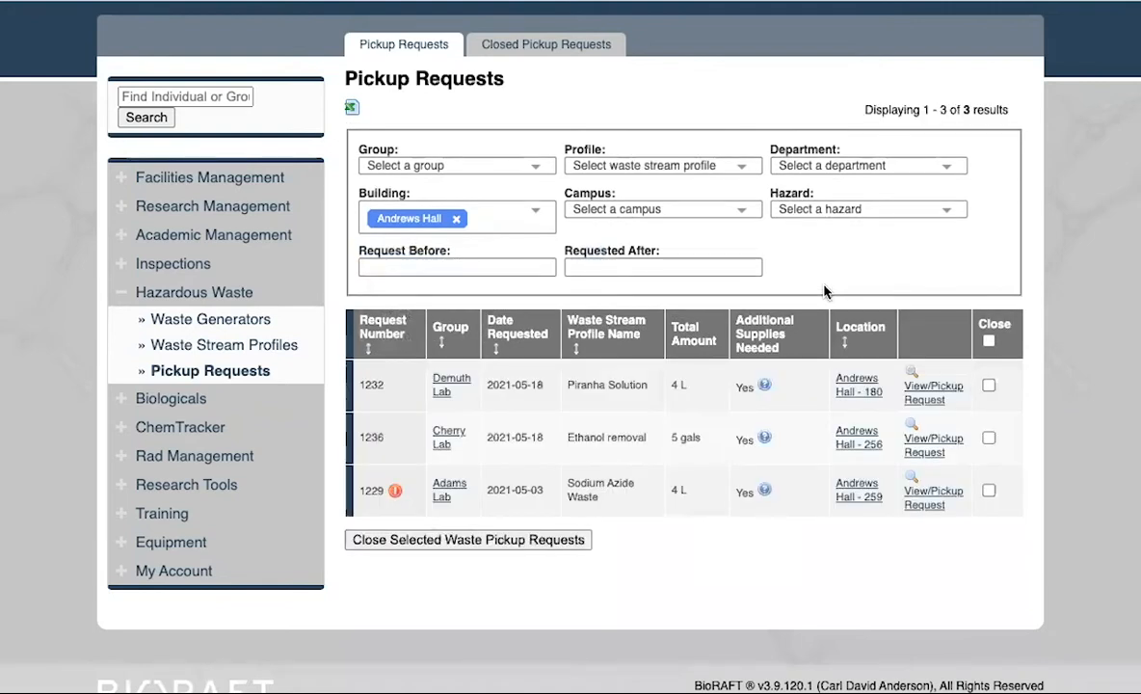
{"action": "mouse_move", "coordinate": [864, 405]}
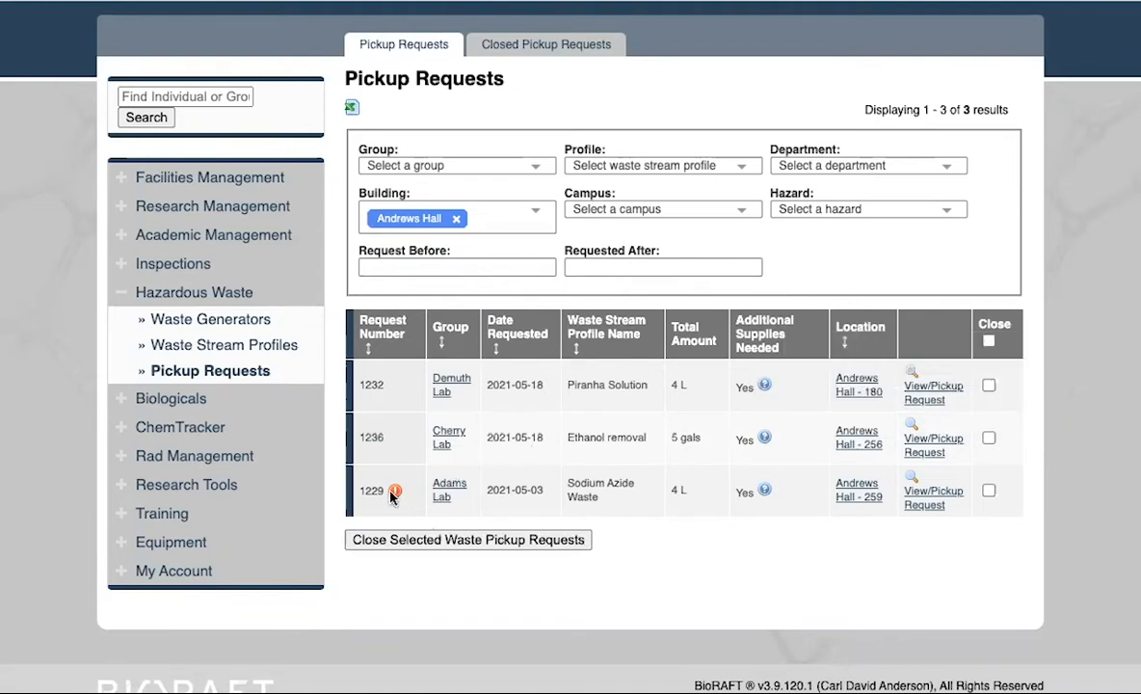
{"action": "mouse_move", "coordinate": [395, 489]}
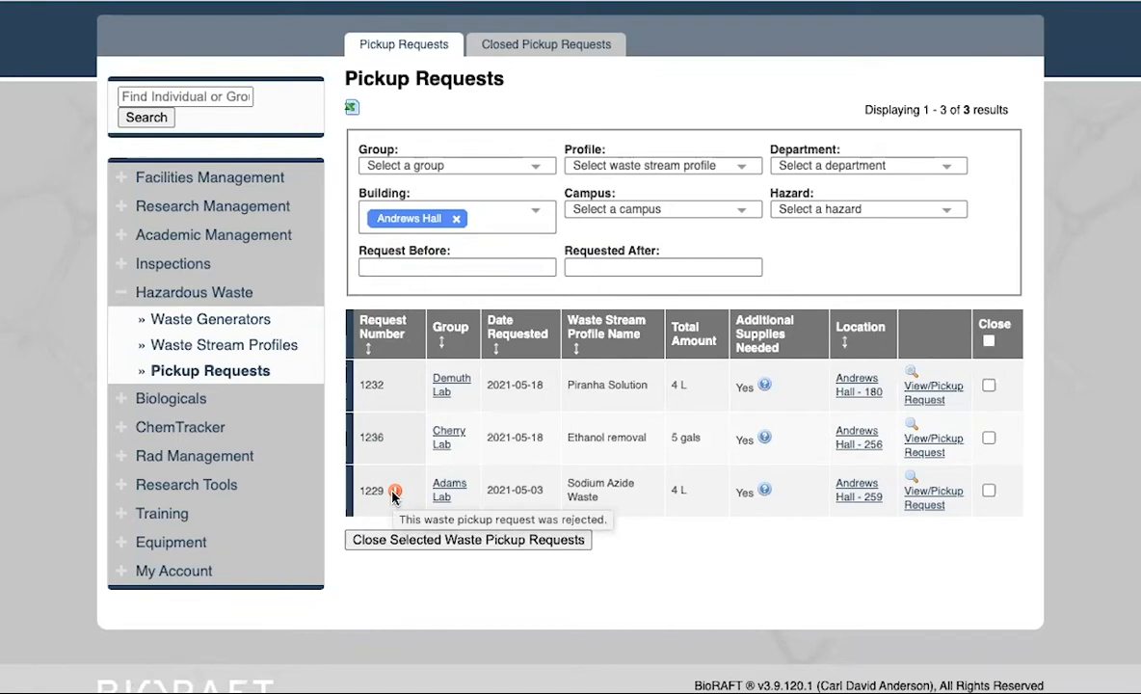
{"action": "mouse_move", "coordinate": [437, 503]}
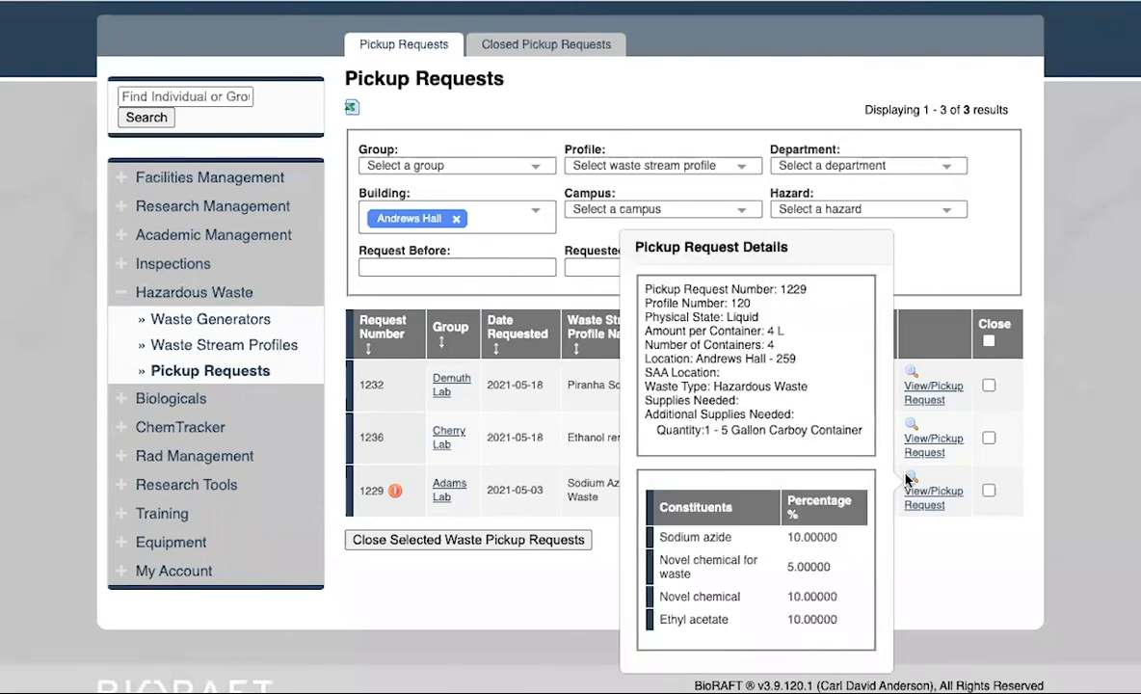
{"action": "mouse_move", "coordinate": [912, 480]}
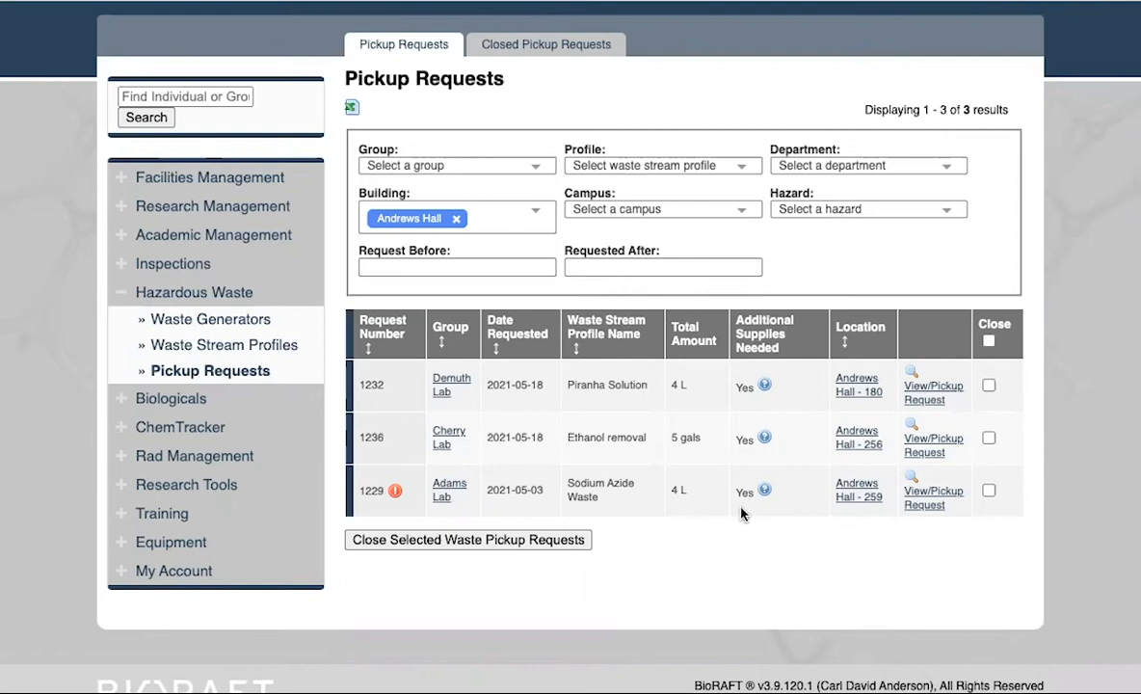
{"action": "mouse_move", "coordinate": [763, 491]}
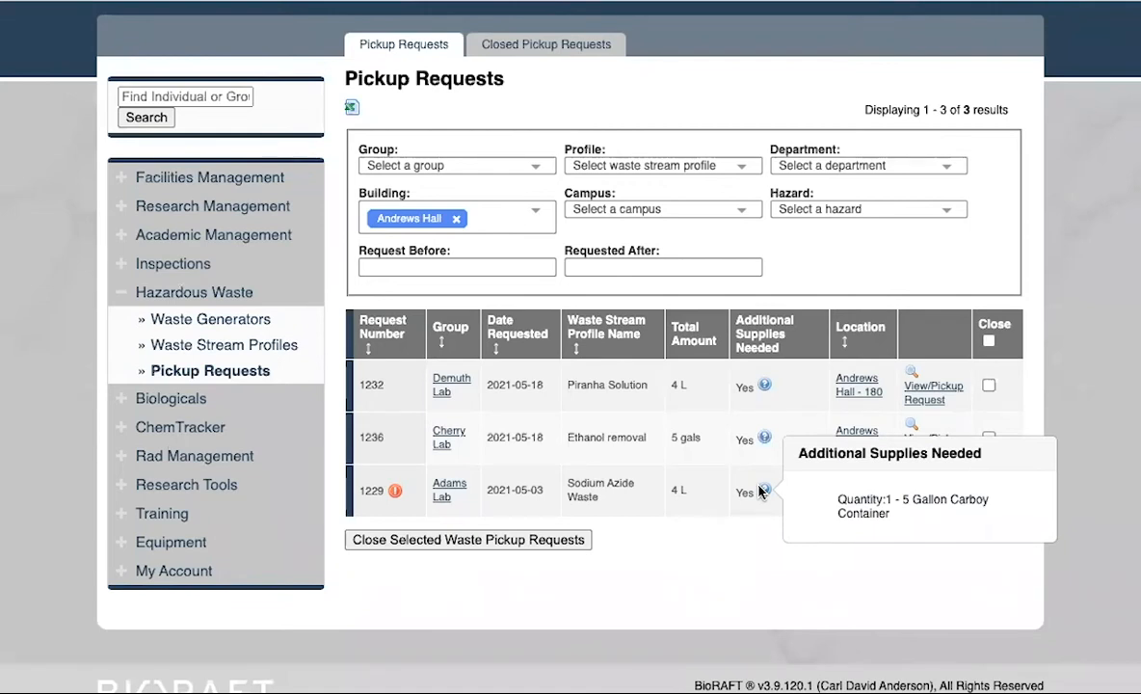
{"action": "mouse_move", "coordinate": [740, 557]}
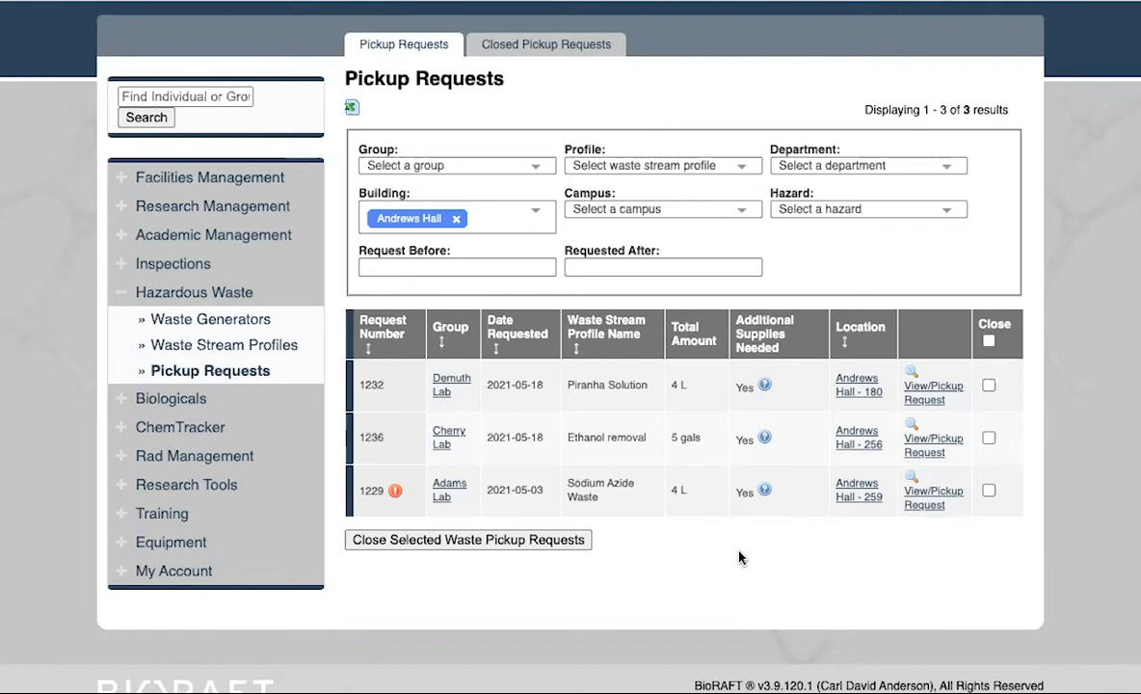
{"action": "mouse_move", "coordinate": [535, 497]}
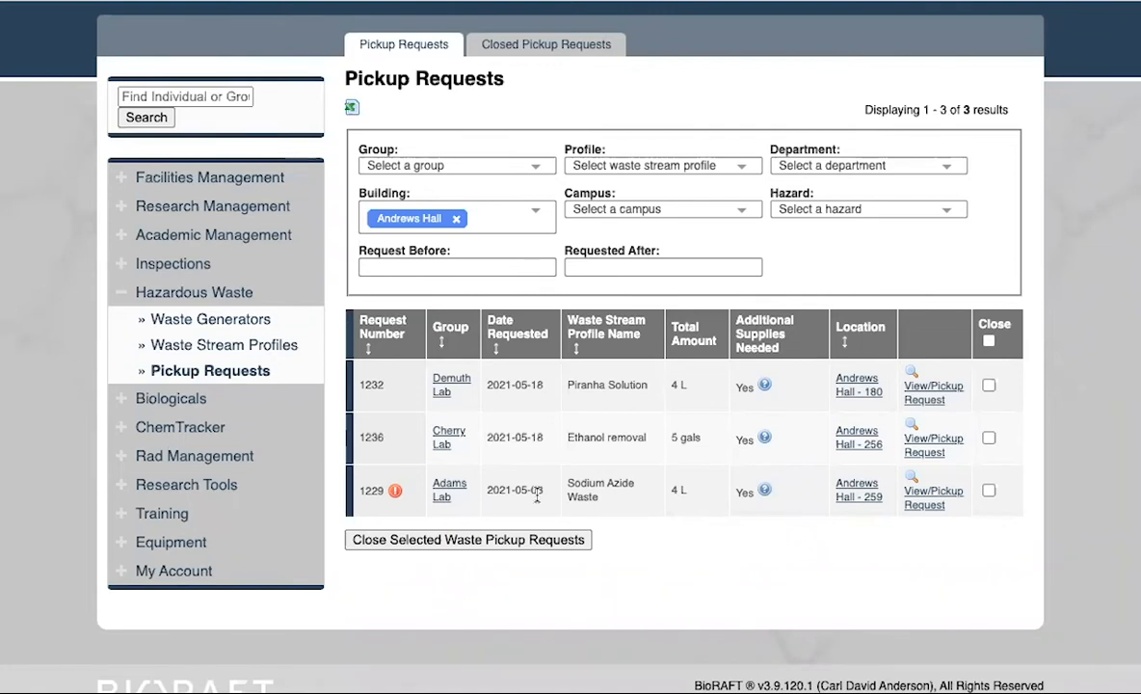
Step: Replace the Andrews Hall building filter with Burchard Research Facility
{"action": "left_click", "coordinate": [455, 218]}
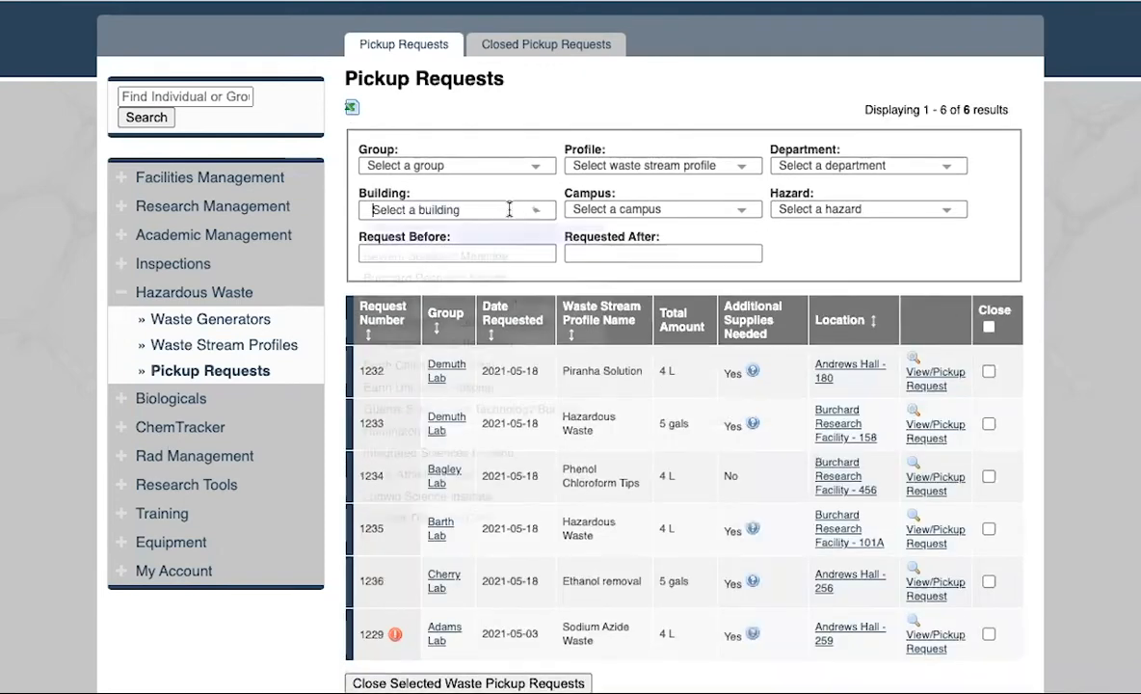
{"action": "left_click", "coordinate": [454, 211]}
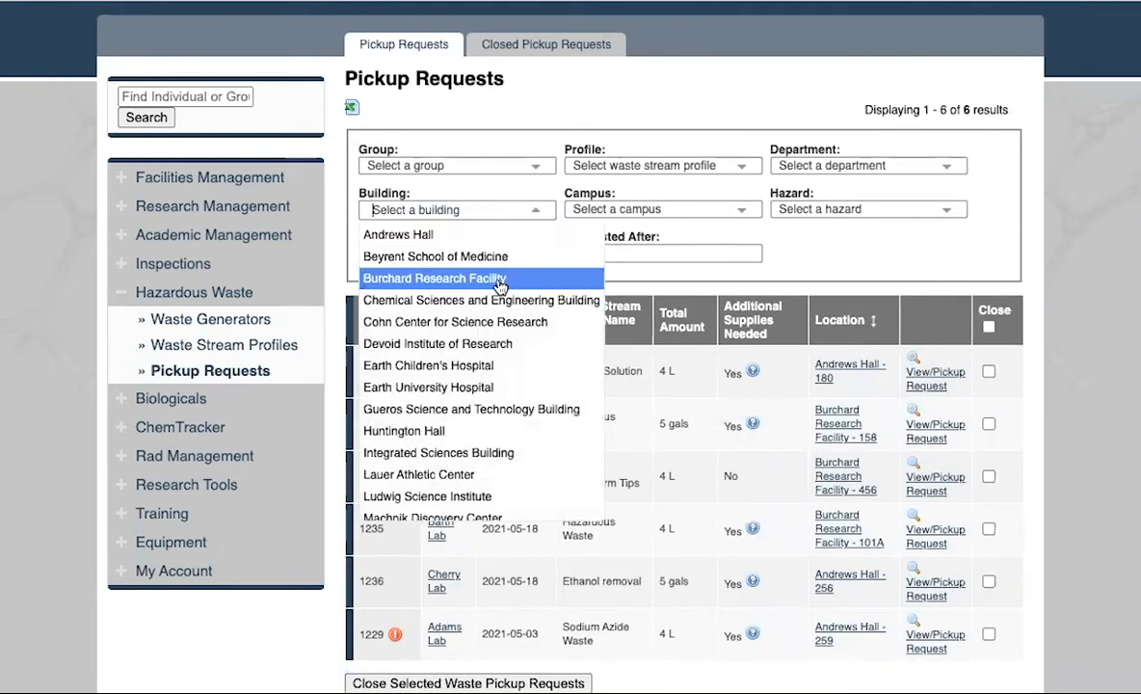
{"action": "left_click", "coordinate": [432, 277]}
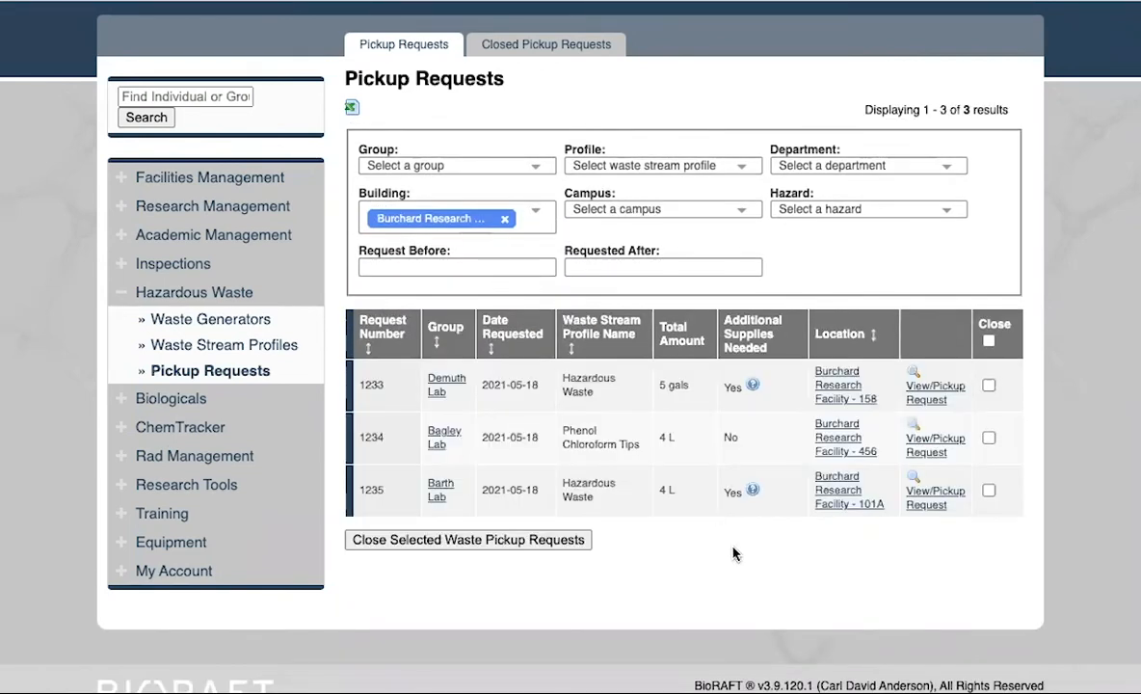
{"action": "mouse_move", "coordinate": [752, 387]}
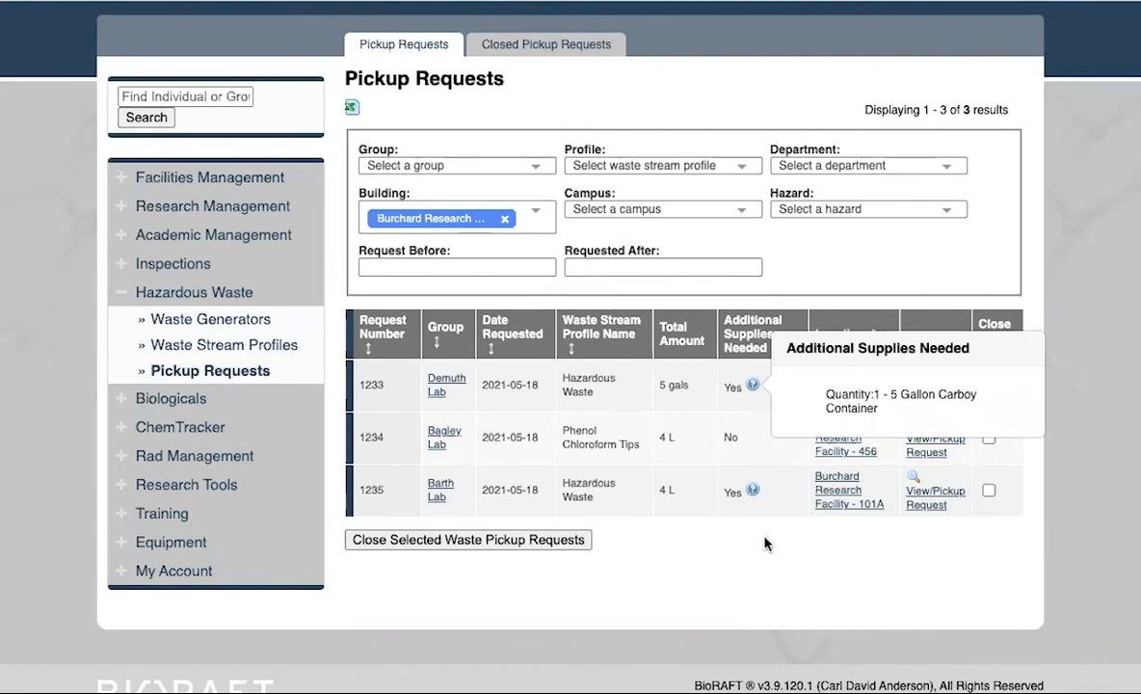
{"action": "mouse_move", "coordinate": [861, 397]}
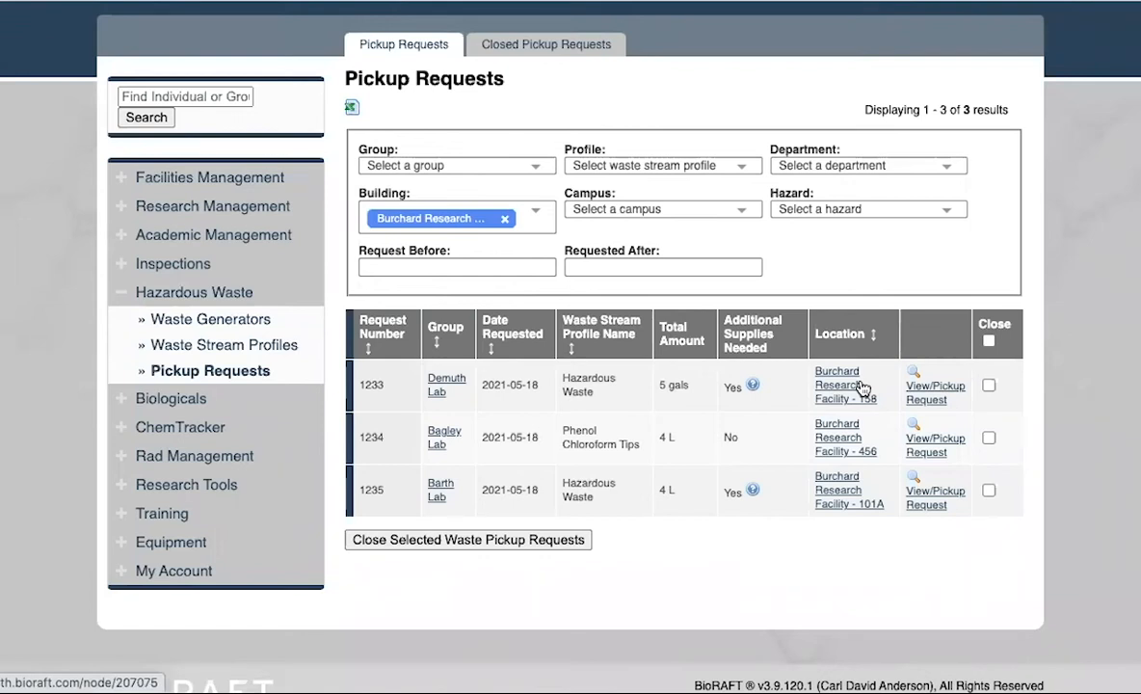
{"action": "mouse_move", "coordinate": [751, 491]}
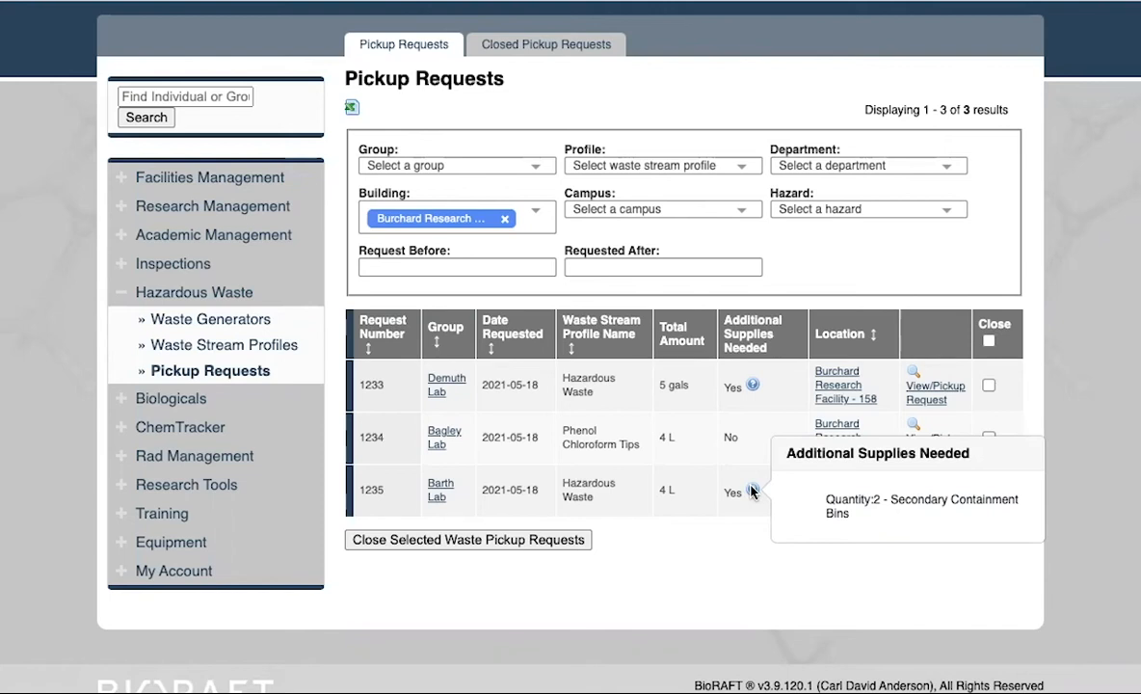
{"action": "mouse_move", "coordinate": [746, 520]}
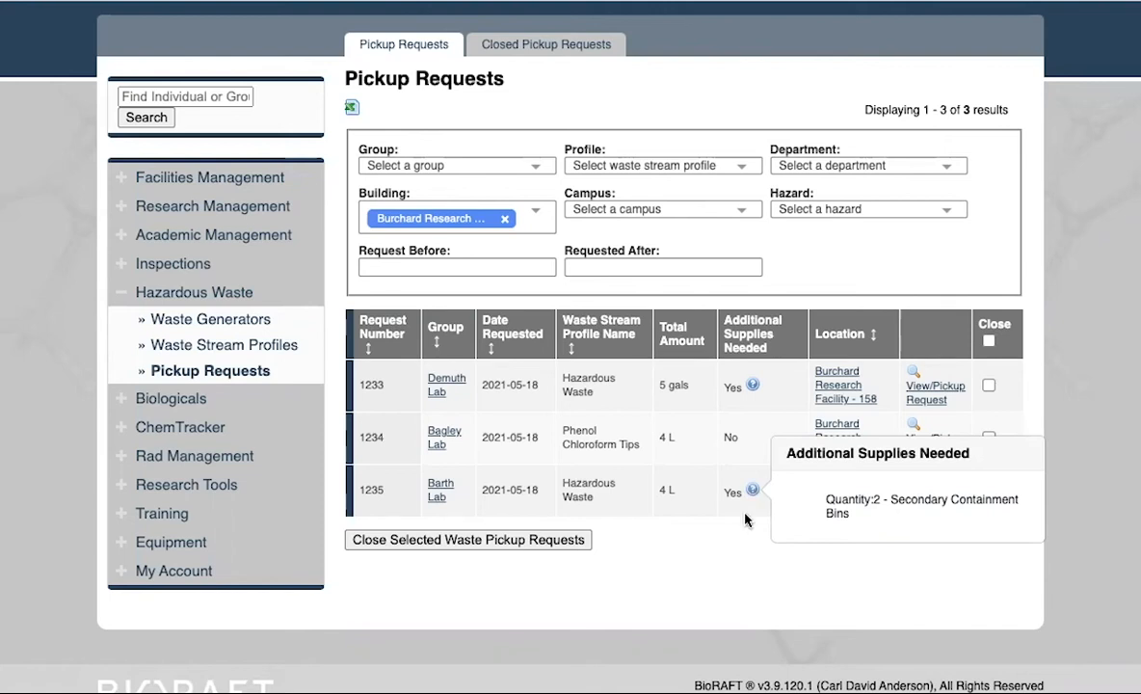